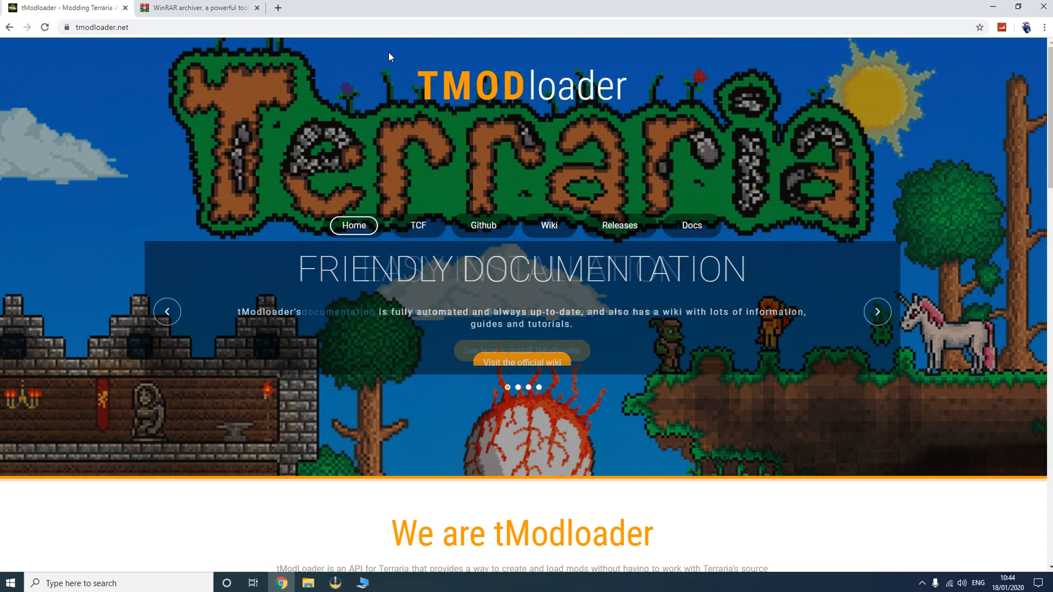
Step: Show the rarlab.com WinRAR downloads page and scroll through the versions by language
click(197, 7)
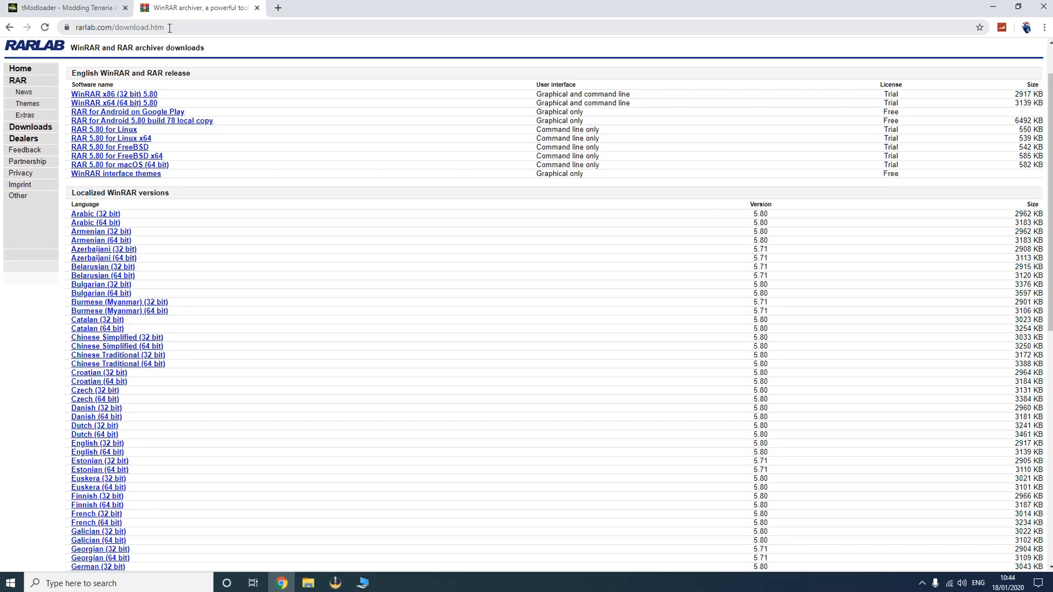
scroll(down, 3)
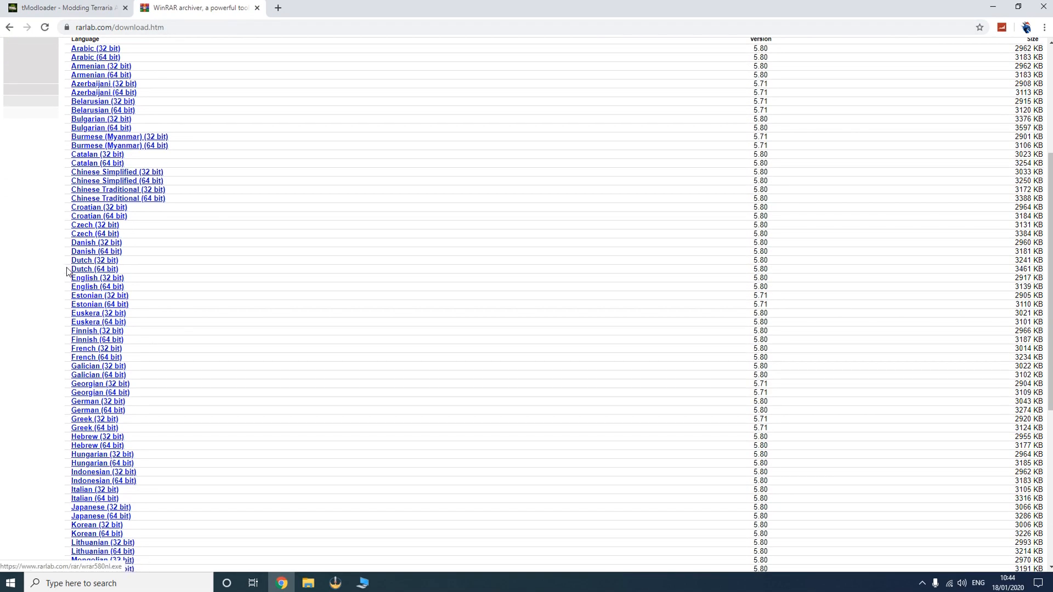
mouse_move(97, 278)
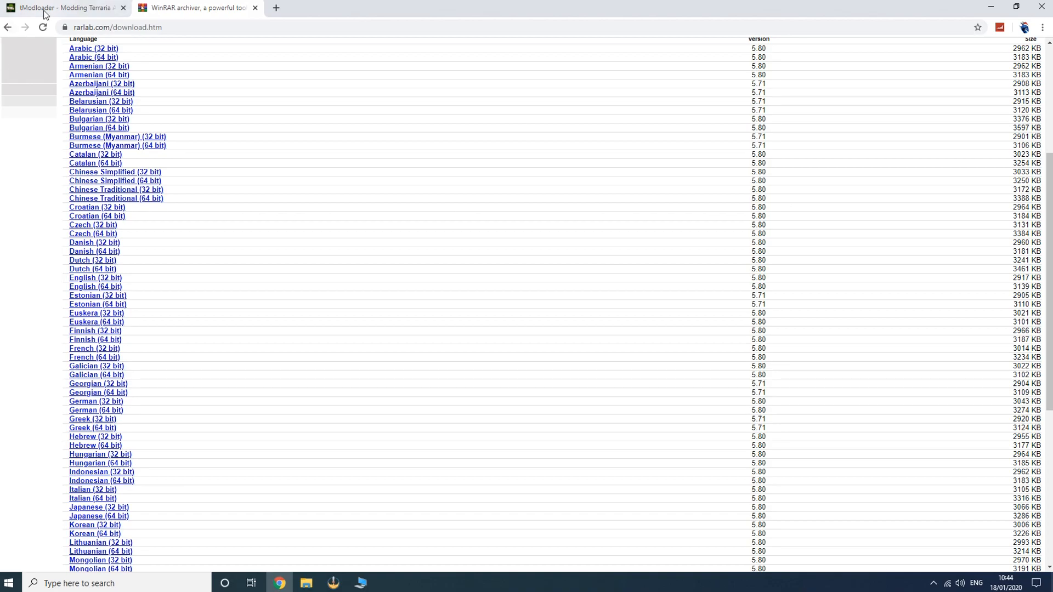
mouse_move(64, 8)
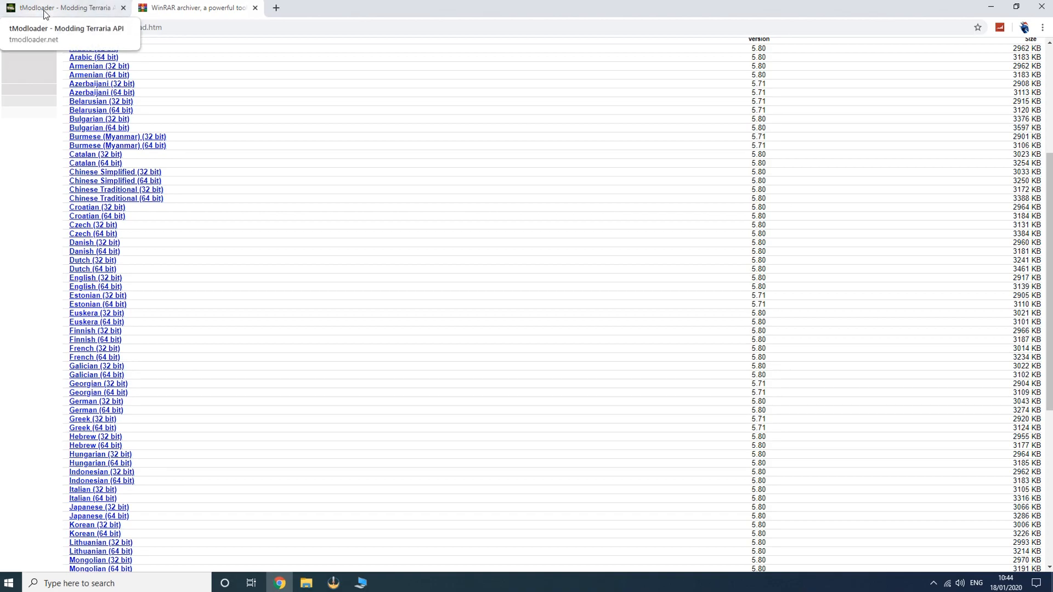
Step: Scroll the tModLoader site down to the 'How to install tModloader' heading and highlight it
click(61, 7)
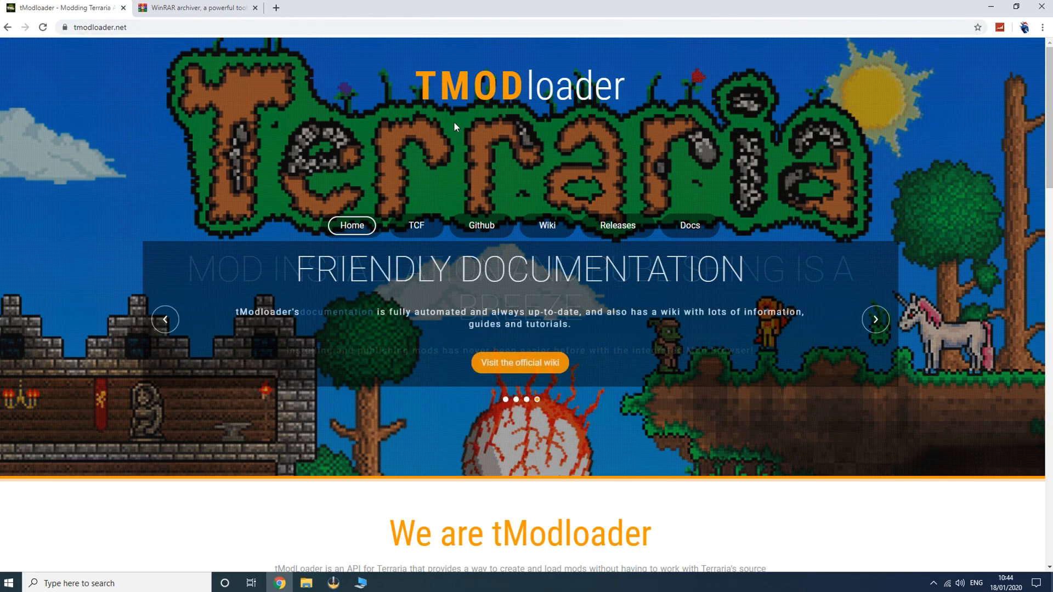
scroll(down, 3)
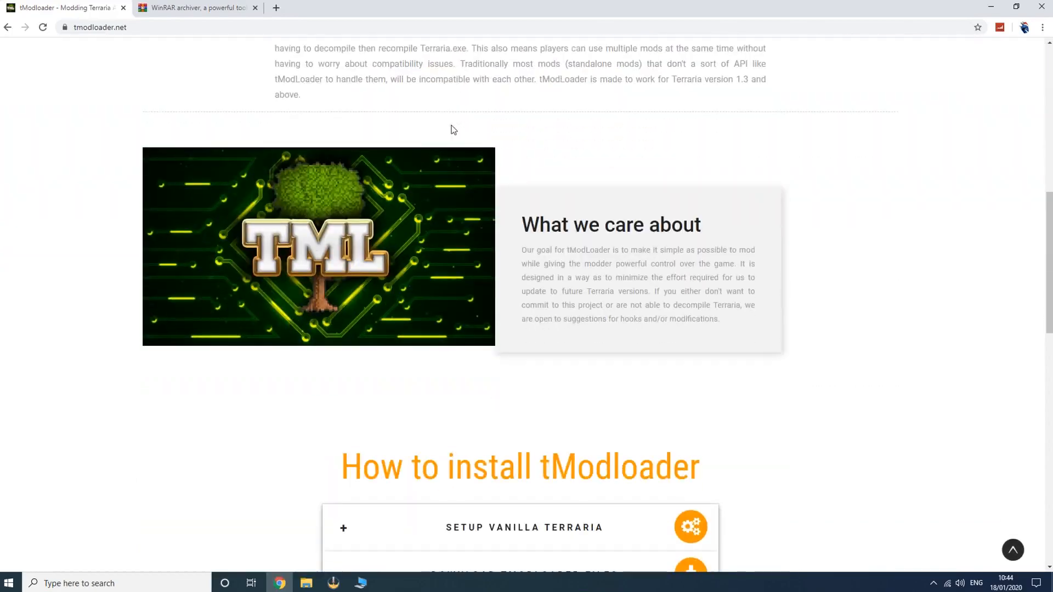
scroll(down, 3)
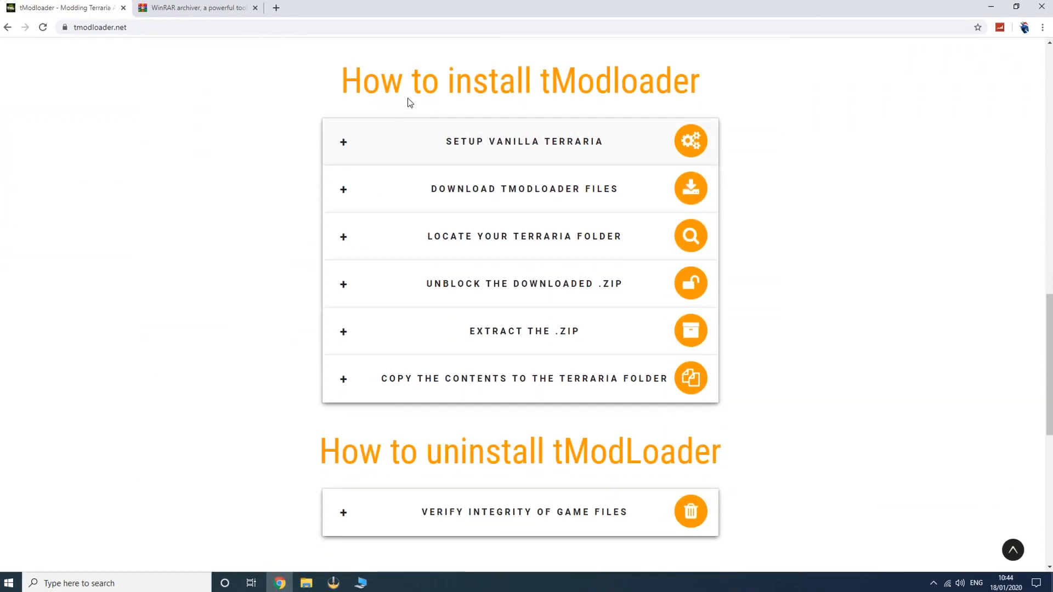
drag(341, 81, 692, 81)
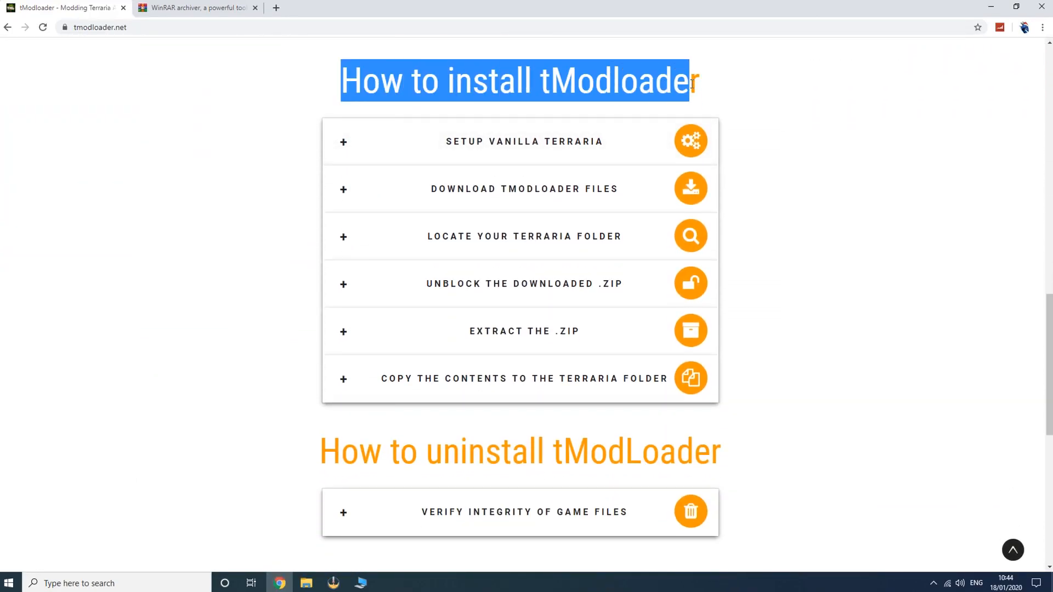
click(343, 79)
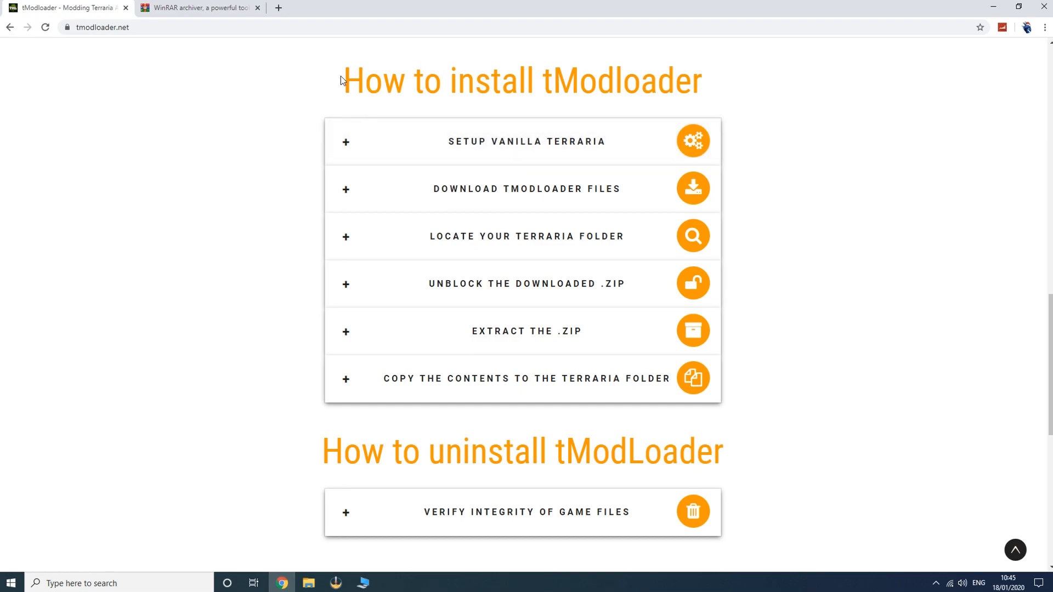
mouse_move(358, 74)
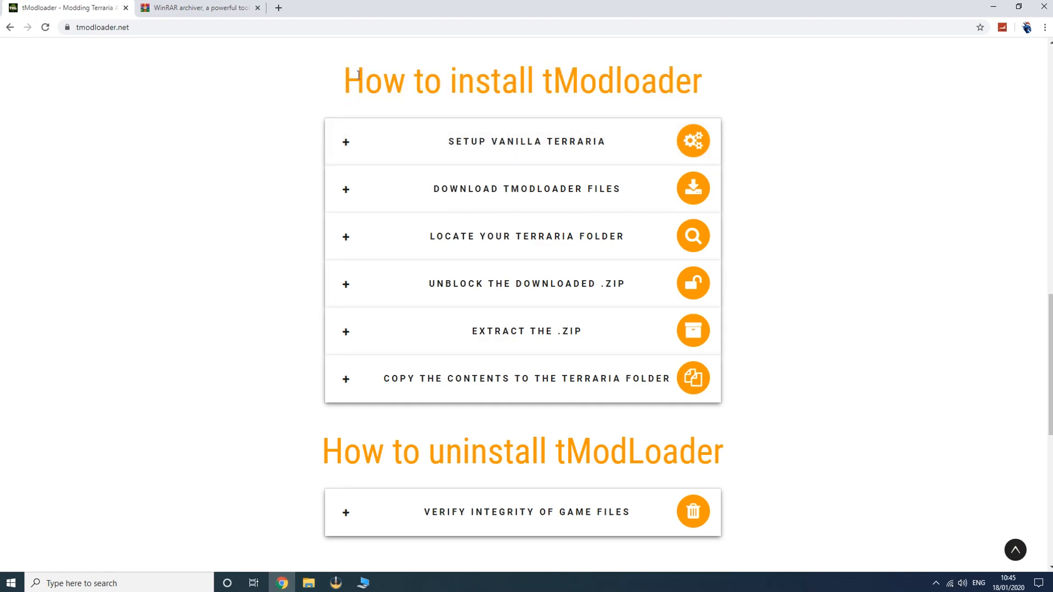
mouse_move(497, 152)
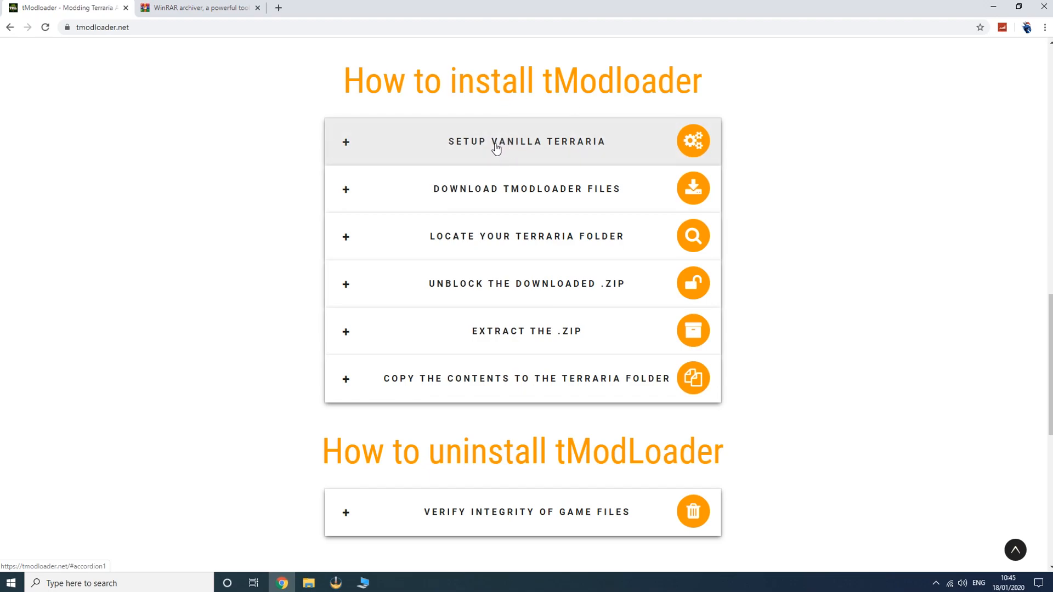
mouse_move(497, 188)
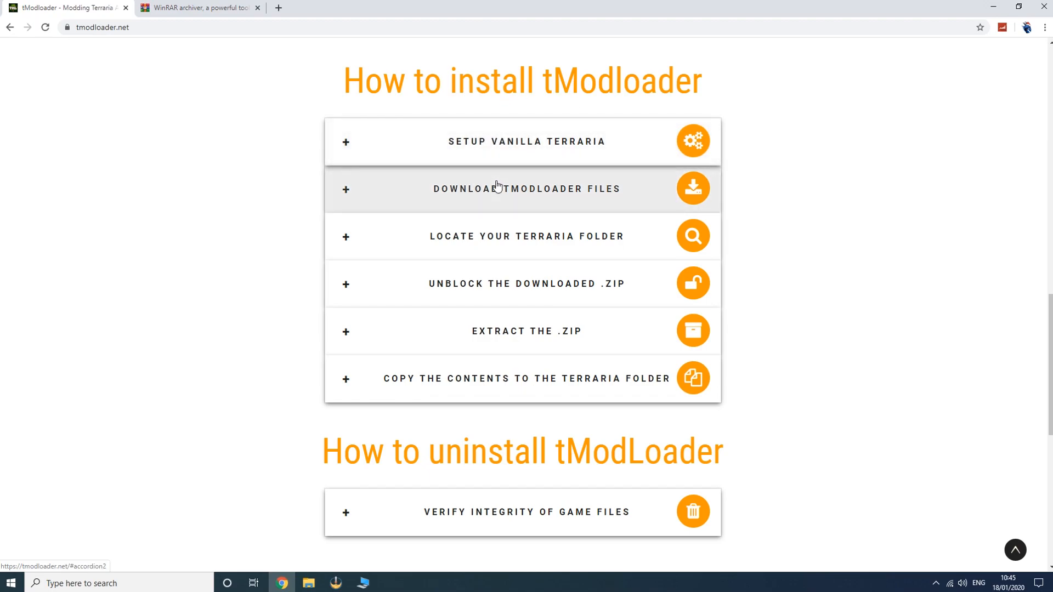
mouse_move(527, 141)
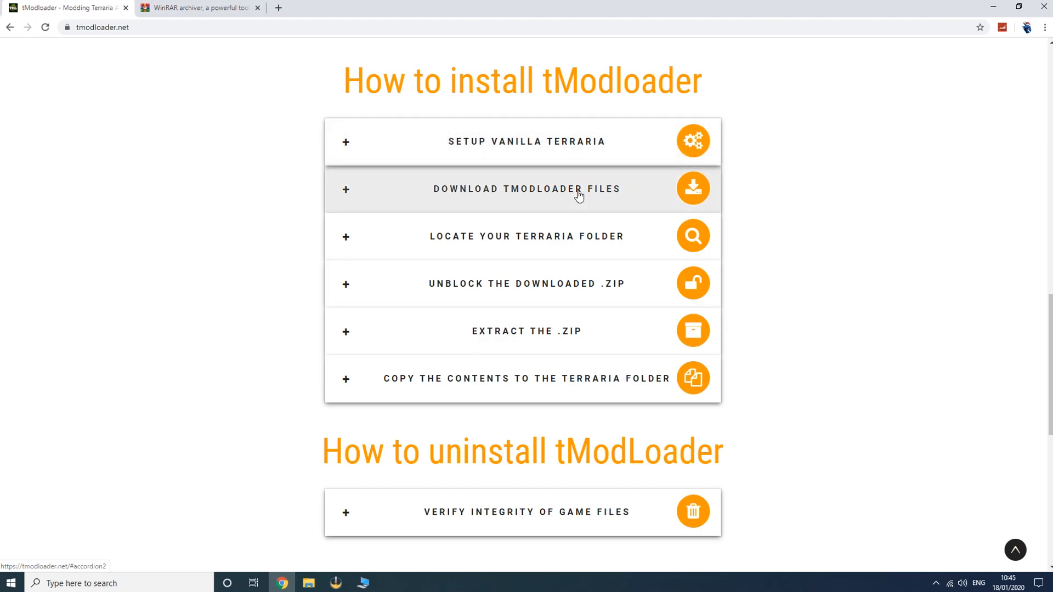
Step: Expand 'Download tModLoader Files' and follow its releases page link to the v0.11.6.2 release
click(527, 189)
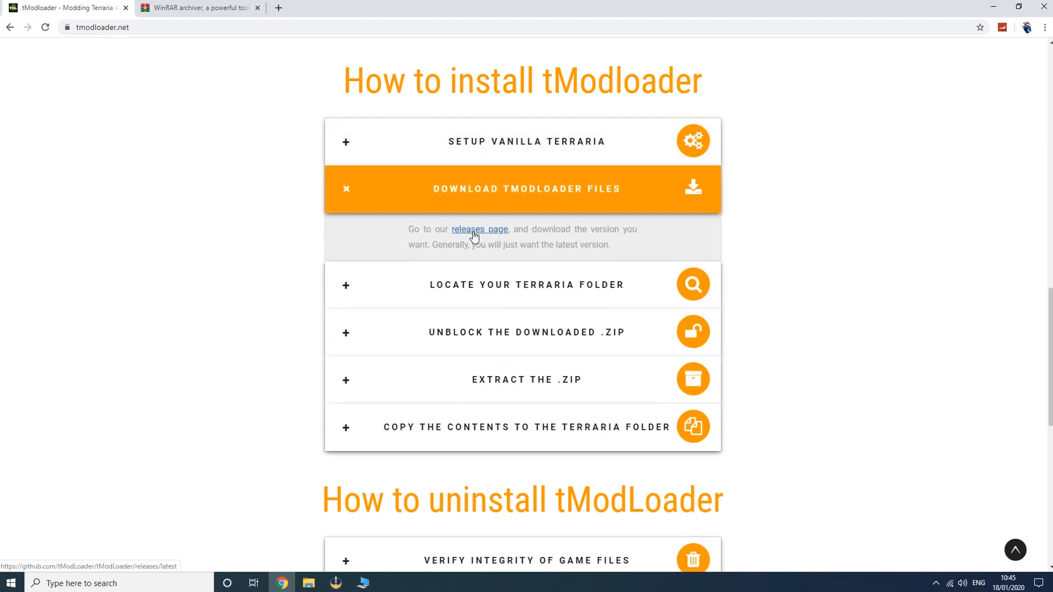
click(479, 229)
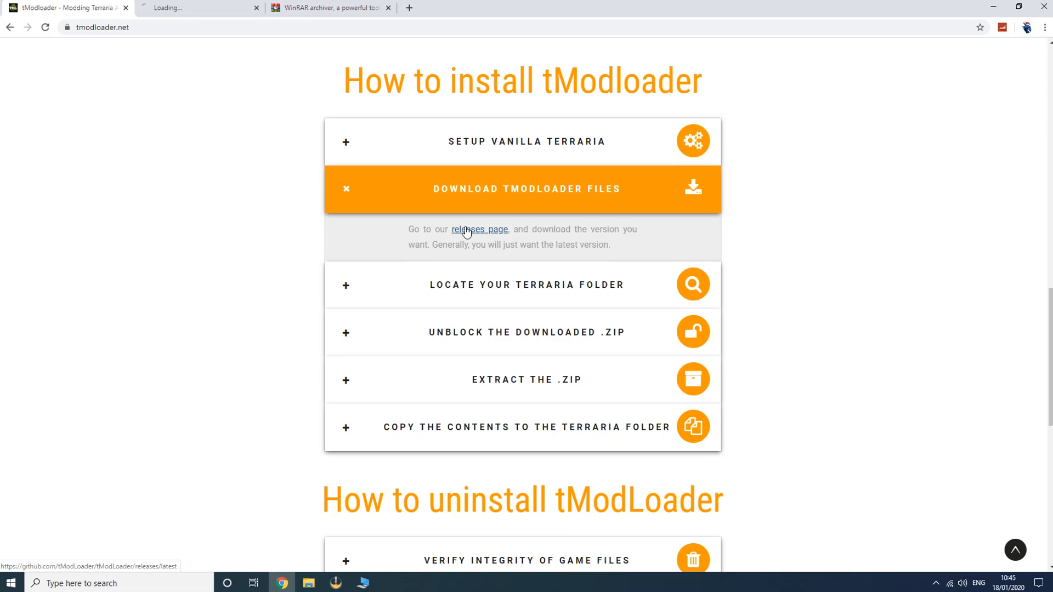
click(479, 229)
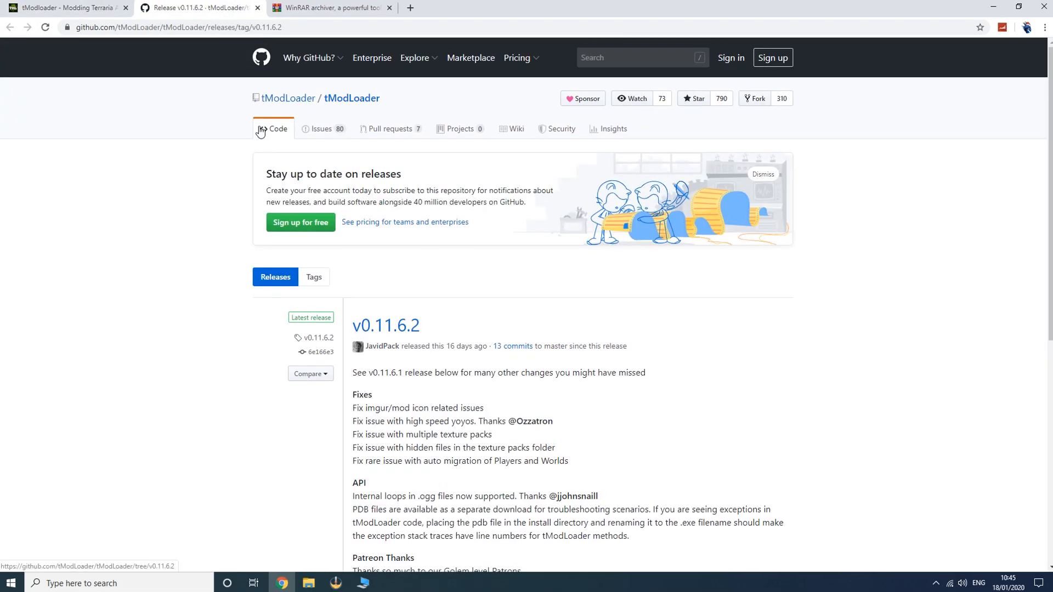
mouse_move(211, 176)
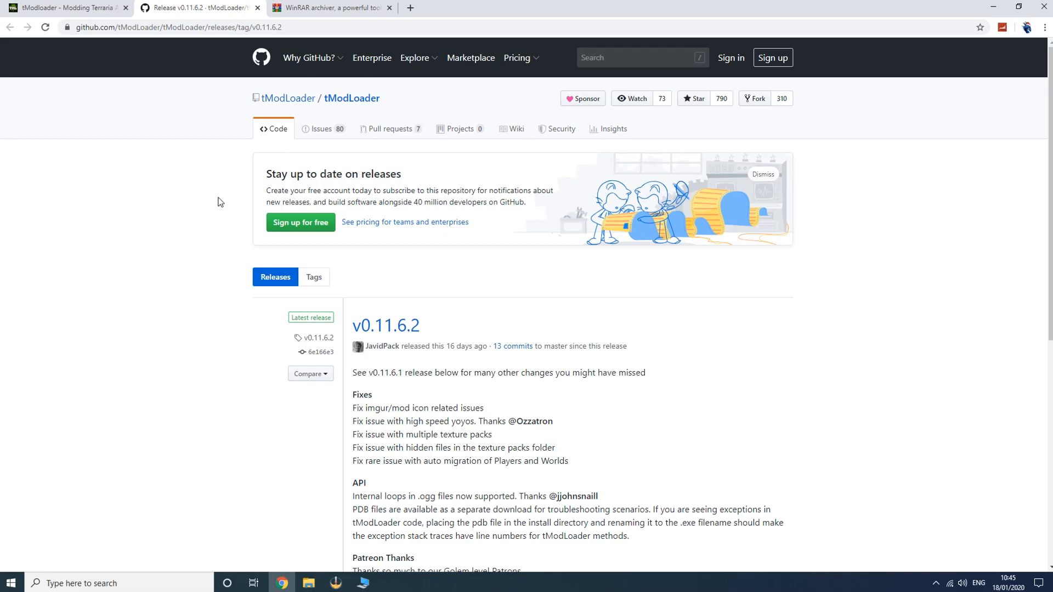
Step: Scroll down to Assets and download tModLoader.Windows.v0.11.6.2.zip
scroll(down, 3)
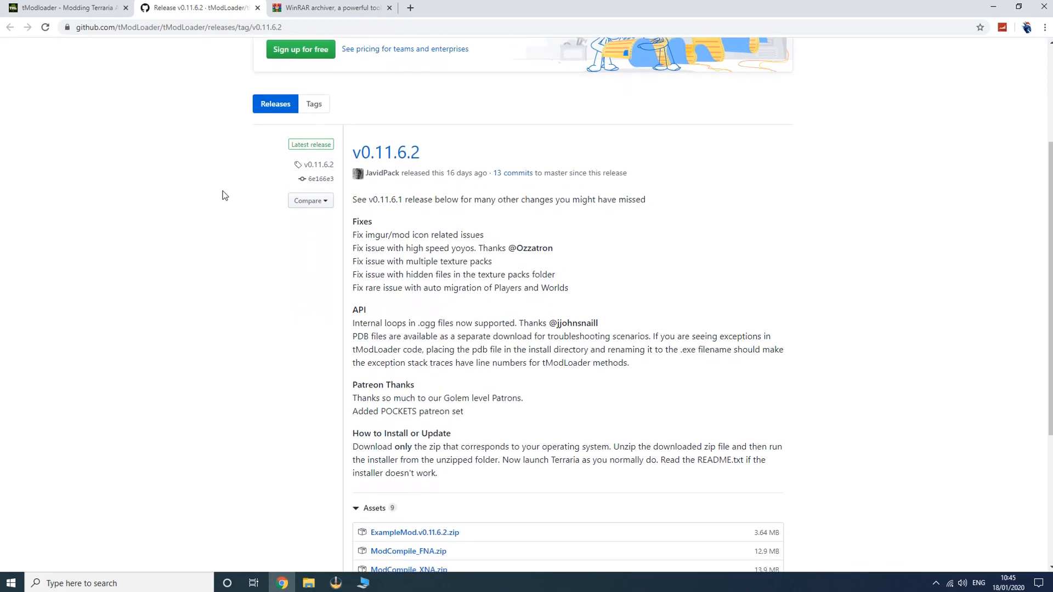
scroll(down, 3)
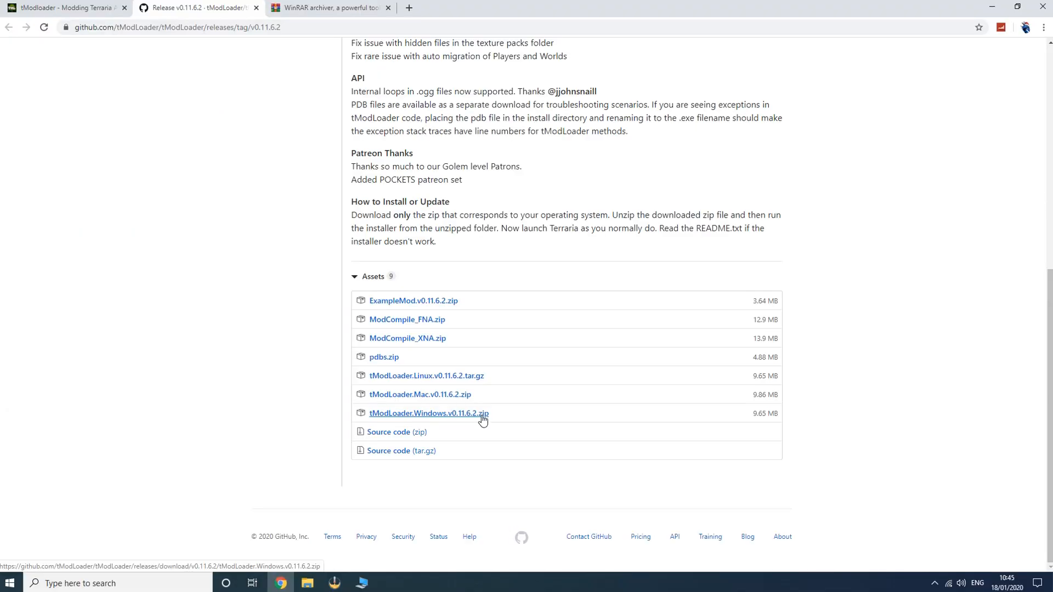
mouse_move(426, 376)
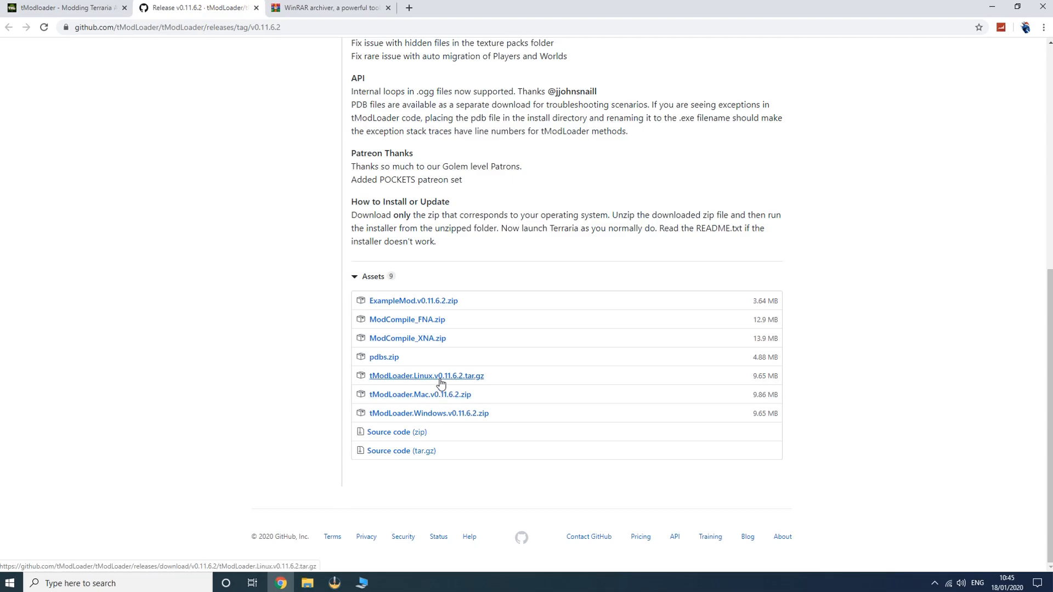
mouse_move(420, 416)
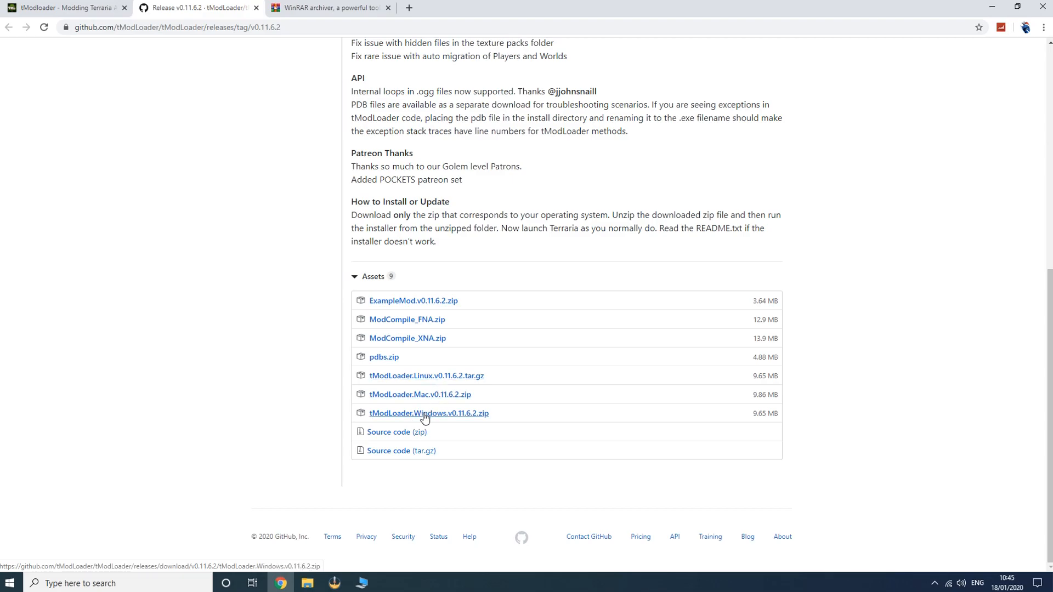
click(428, 413)
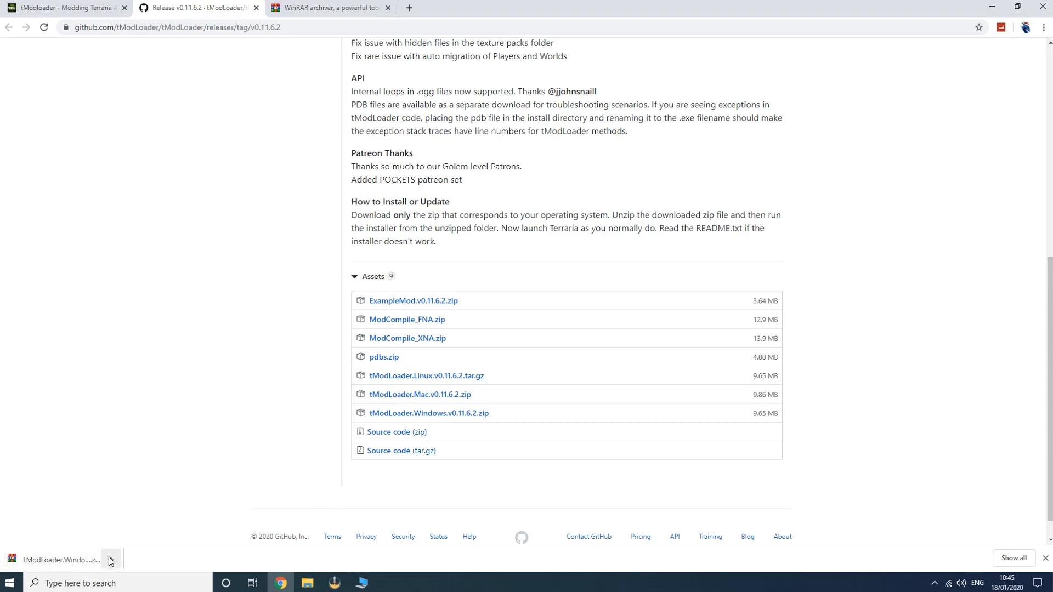
Step: Show the downloaded tModLoader zip in the Downloads folder via Chrome's download options
click(110, 561)
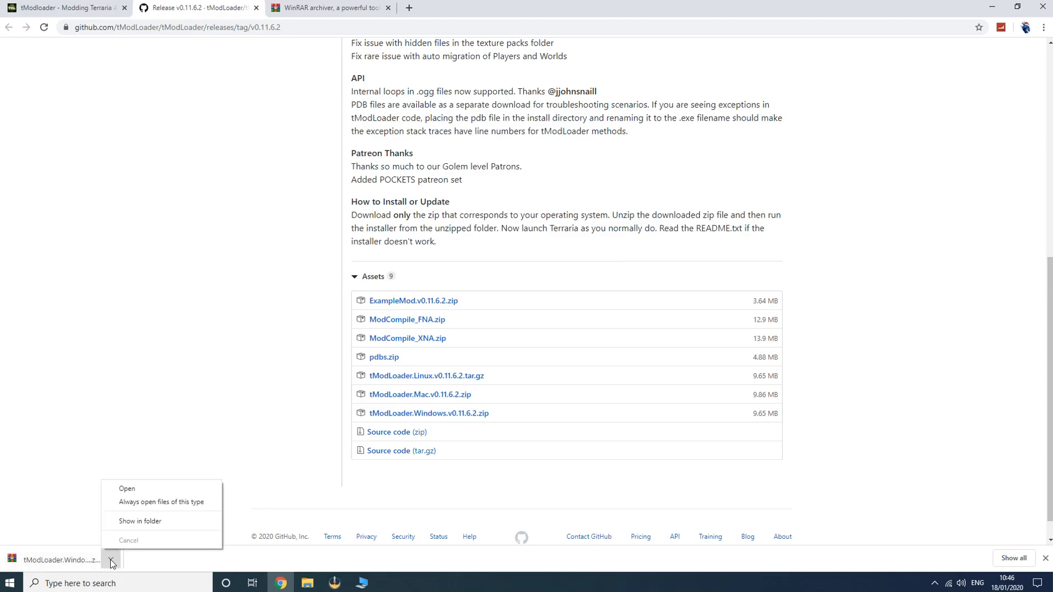
click(140, 520)
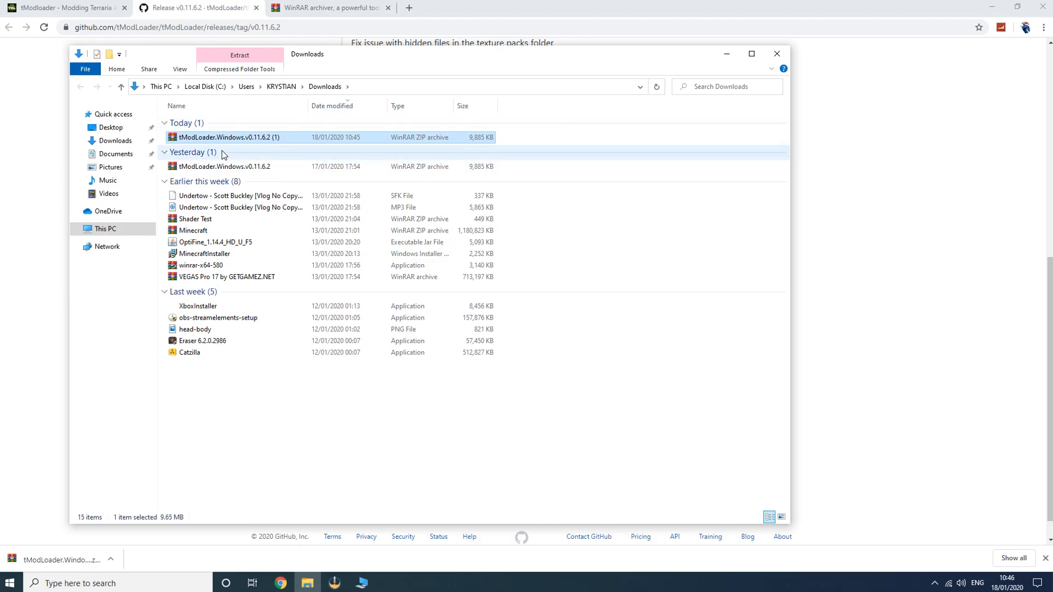
mouse_move(221, 141)
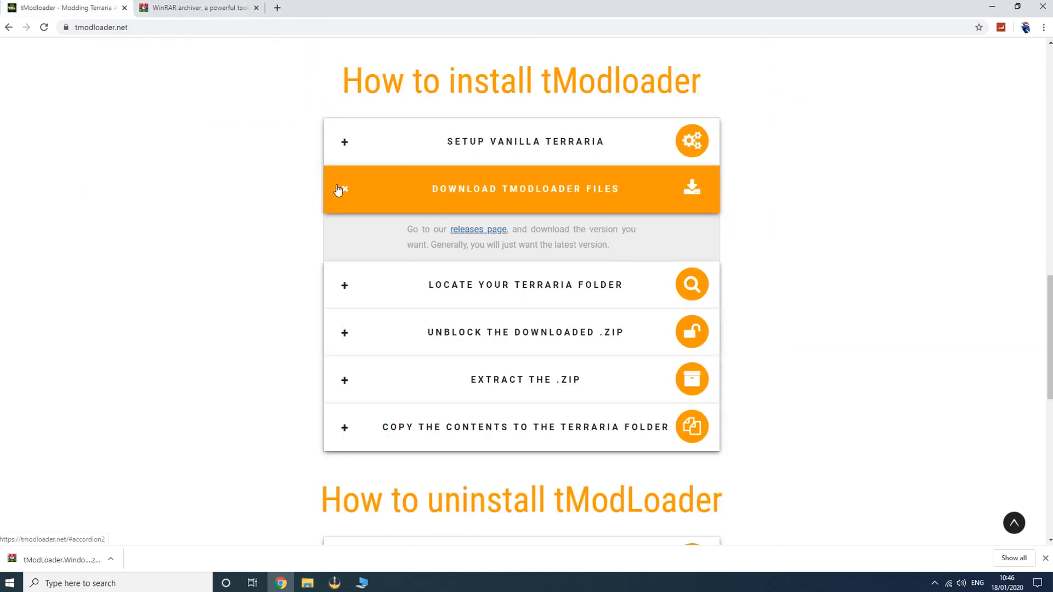
mouse_move(547, 295)
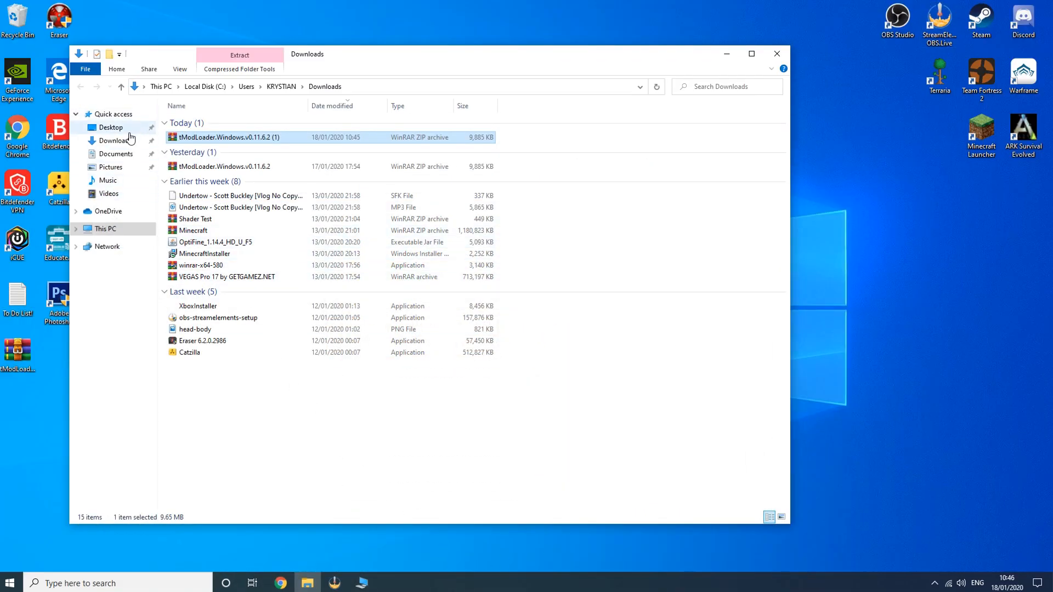
mouse_move(111, 128)
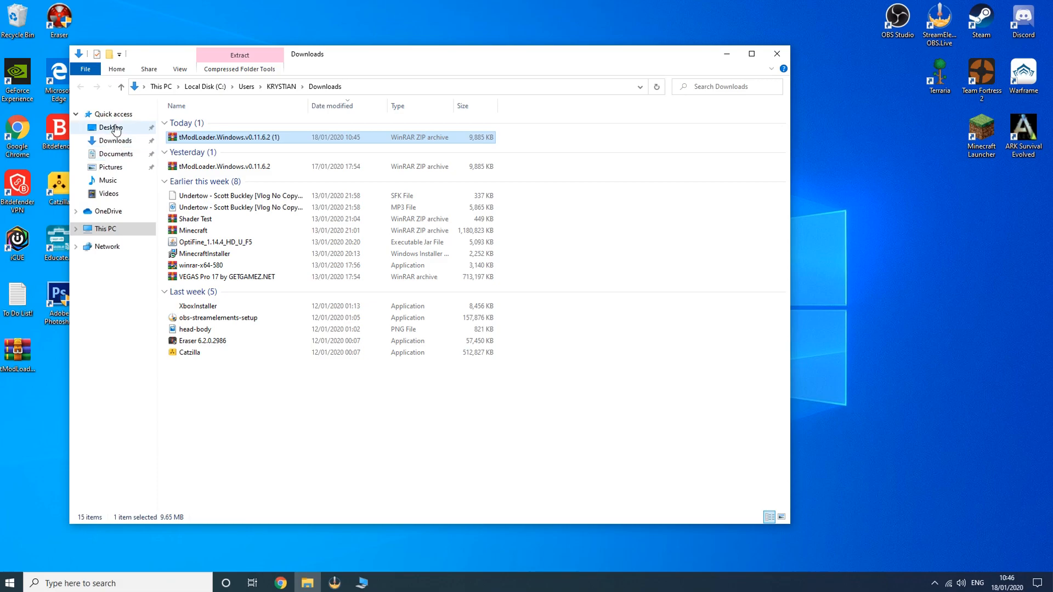
Step: Navigate from drive D through SteamLibrary, steamapps and common into the Terraria folder
click(105, 229)
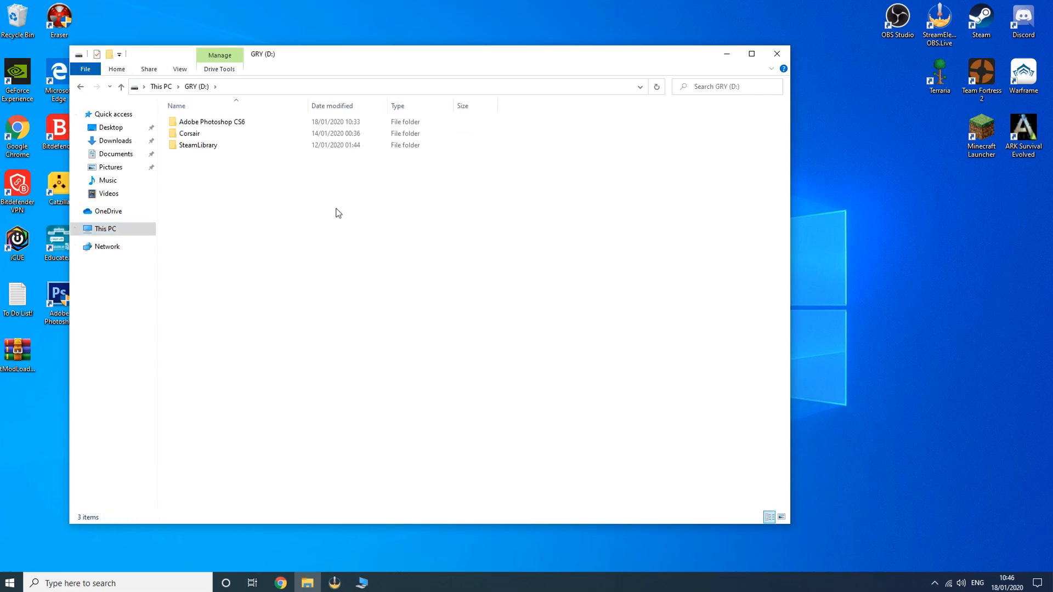
double_click(198, 145)
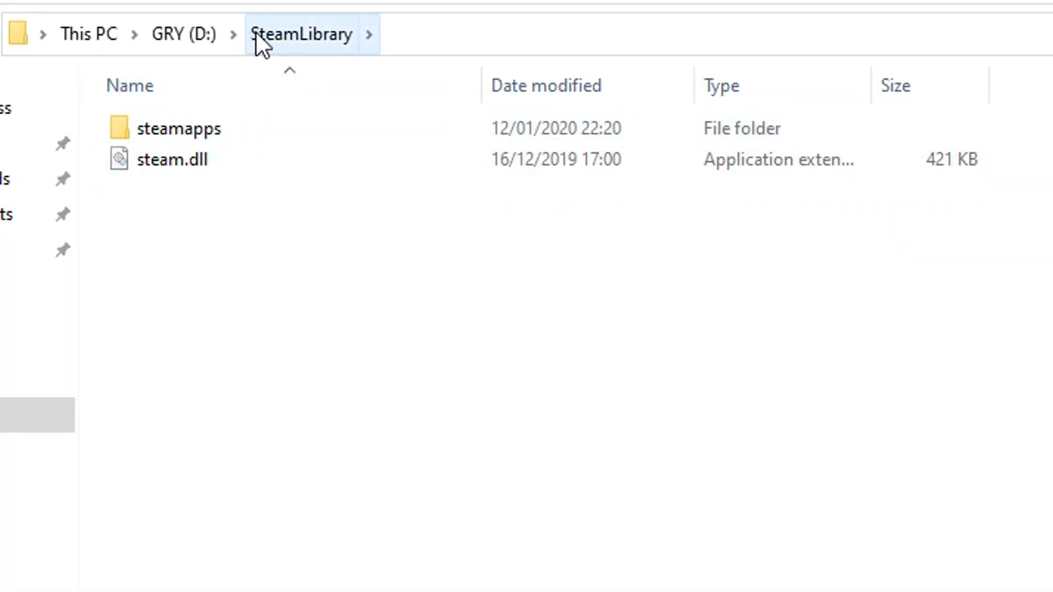
click(180, 128)
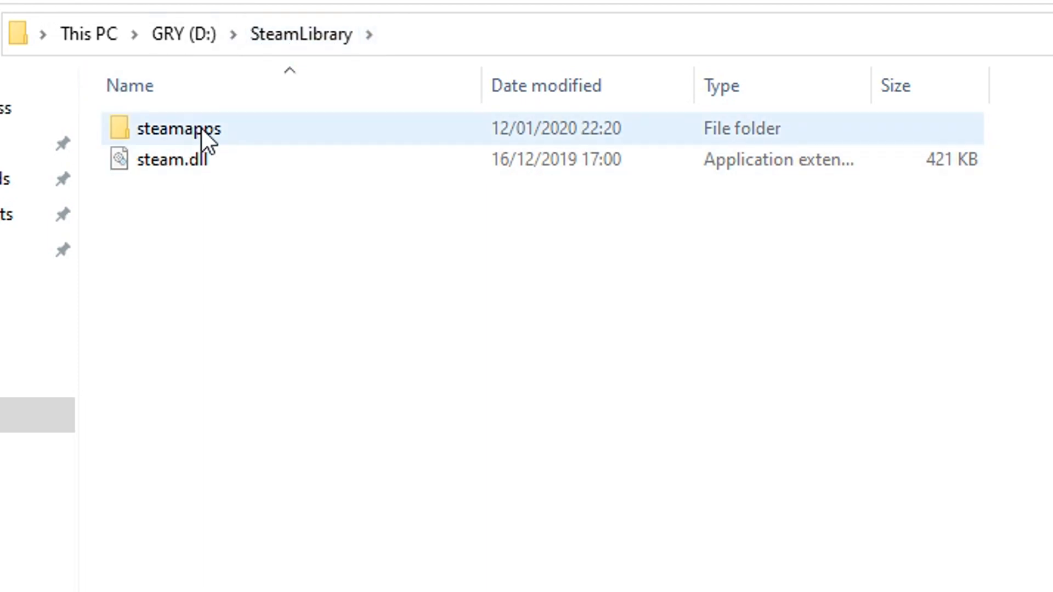
double_click(180, 129)
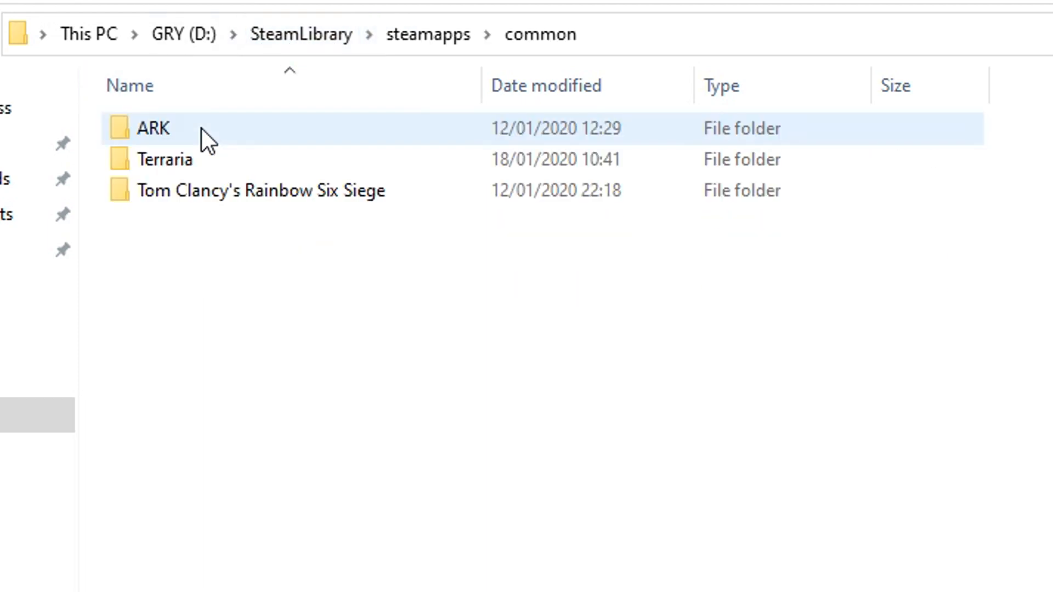
double_click(164, 160)
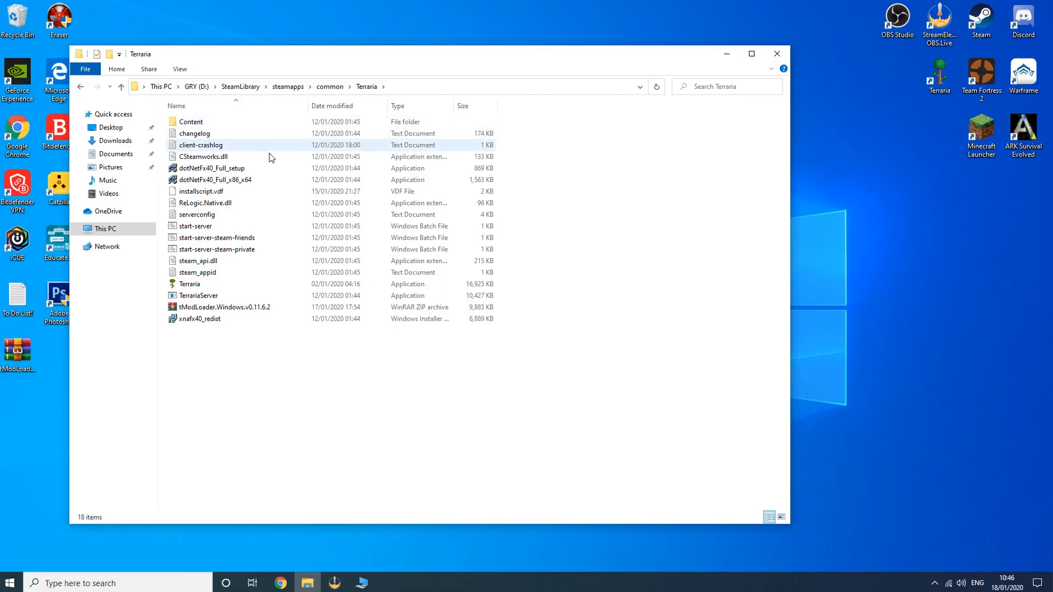
mouse_move(189, 284)
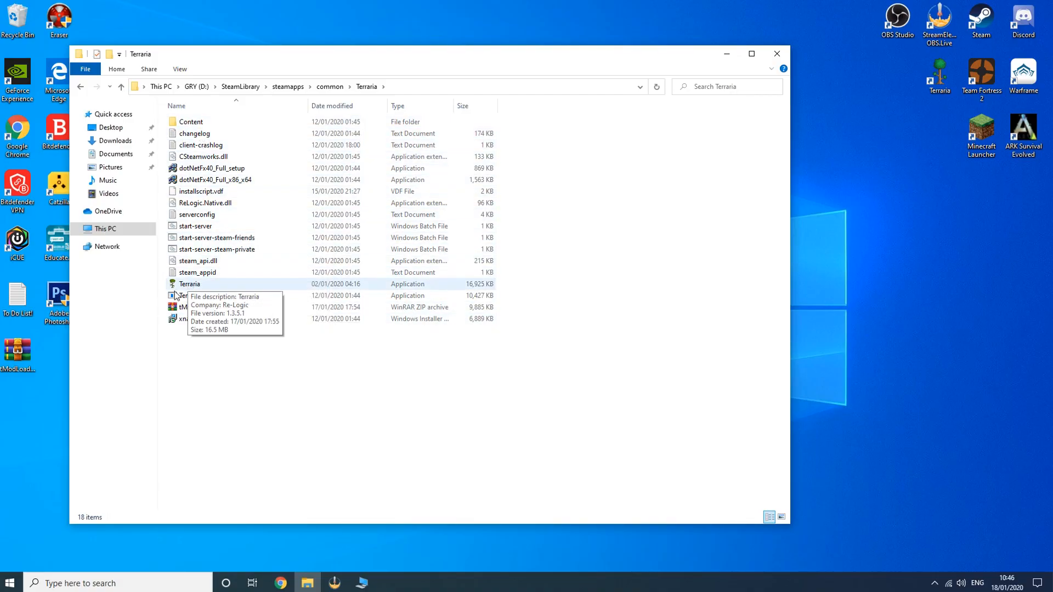
mouse_move(195, 284)
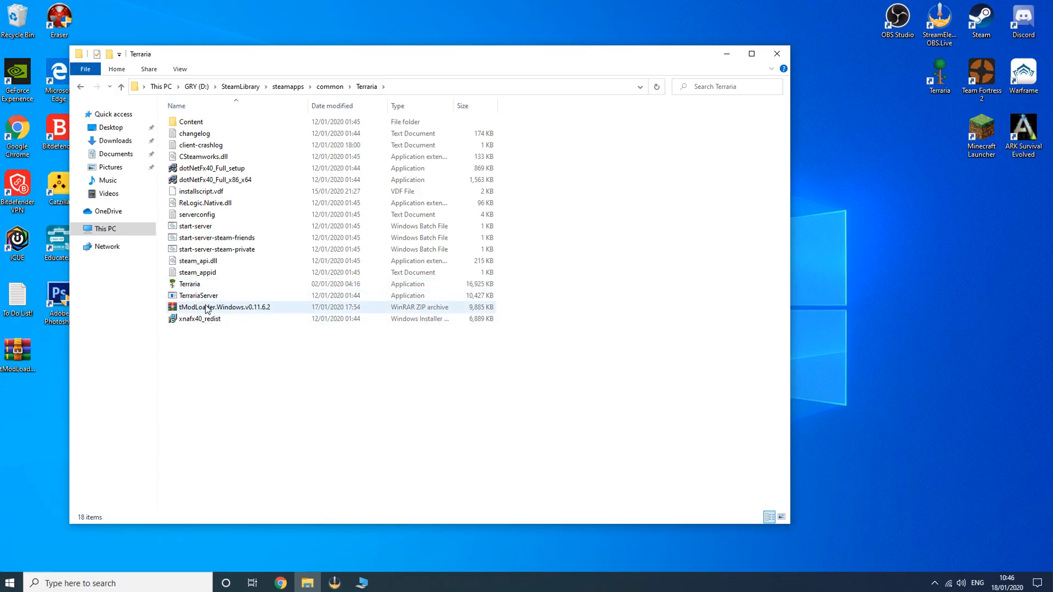
Step: Extract the tModLoader zip here, choosing Yes to All to replace existing files
double_click(225, 307)
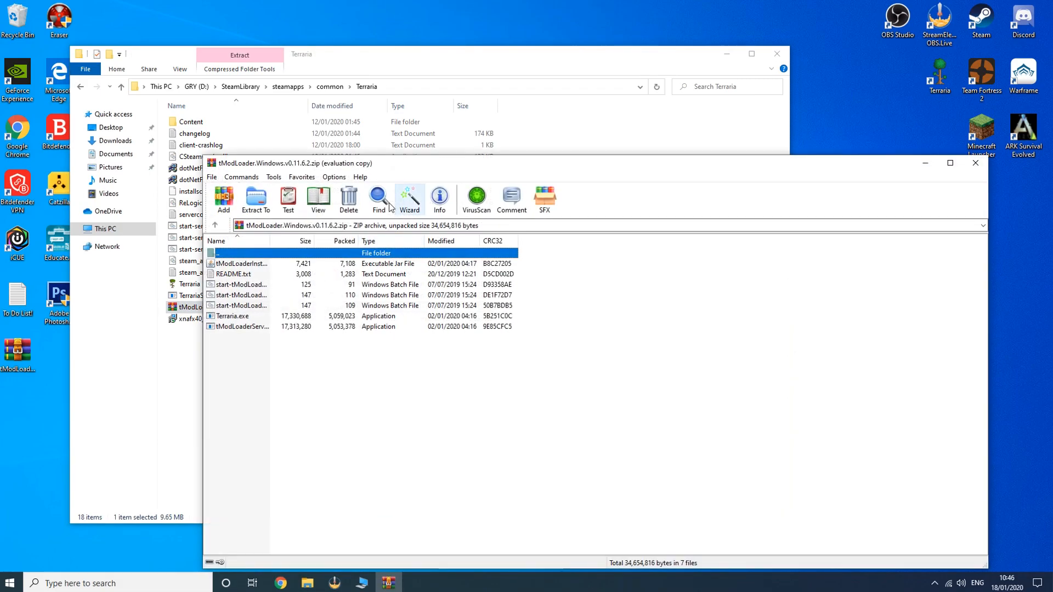
mouse_move(242, 263)
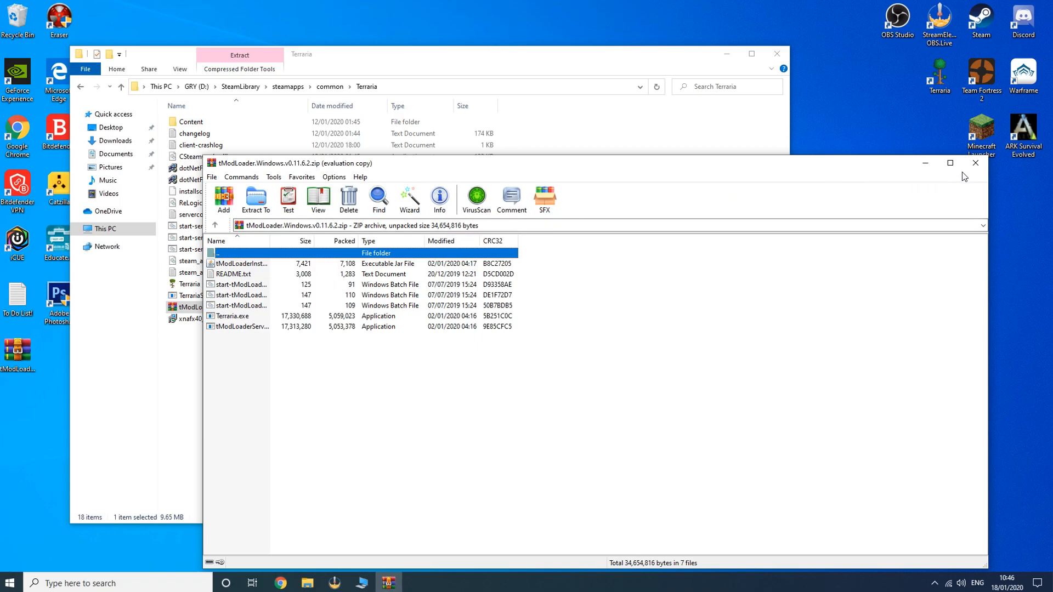
right_click(202, 307)
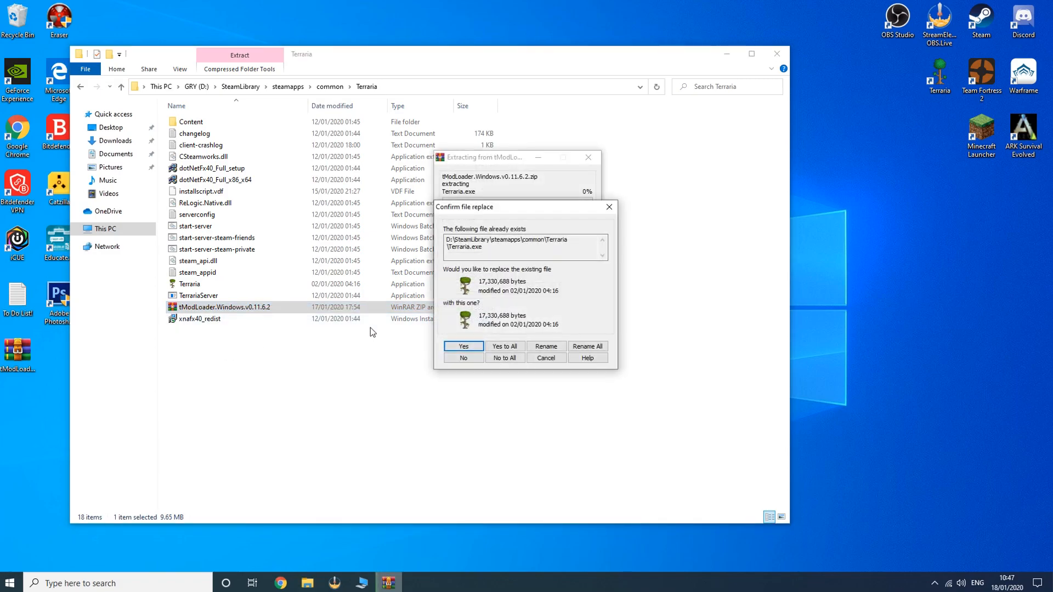
click(505, 347)
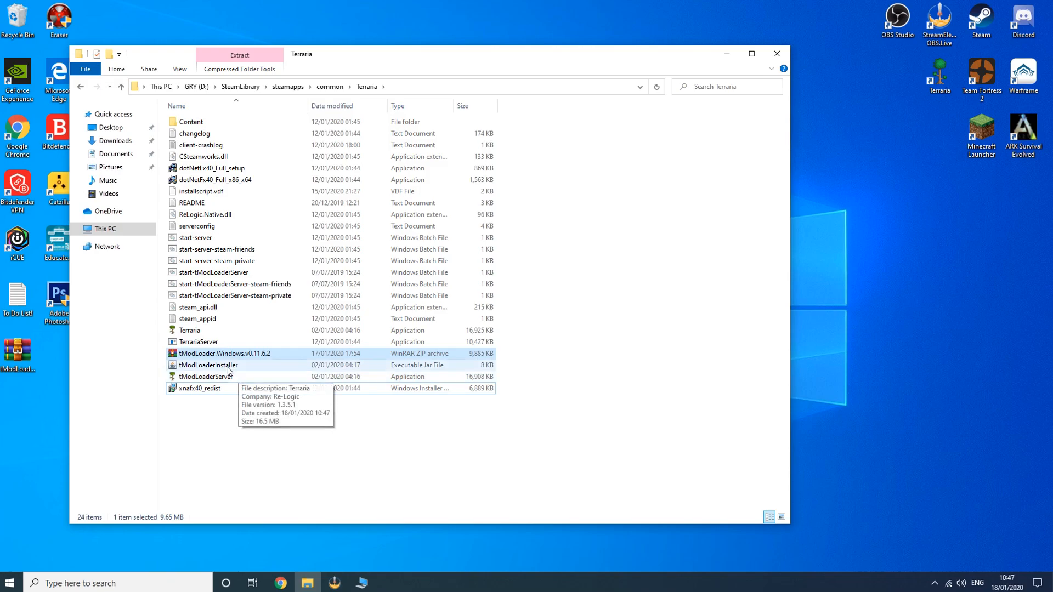
mouse_move(208, 365)
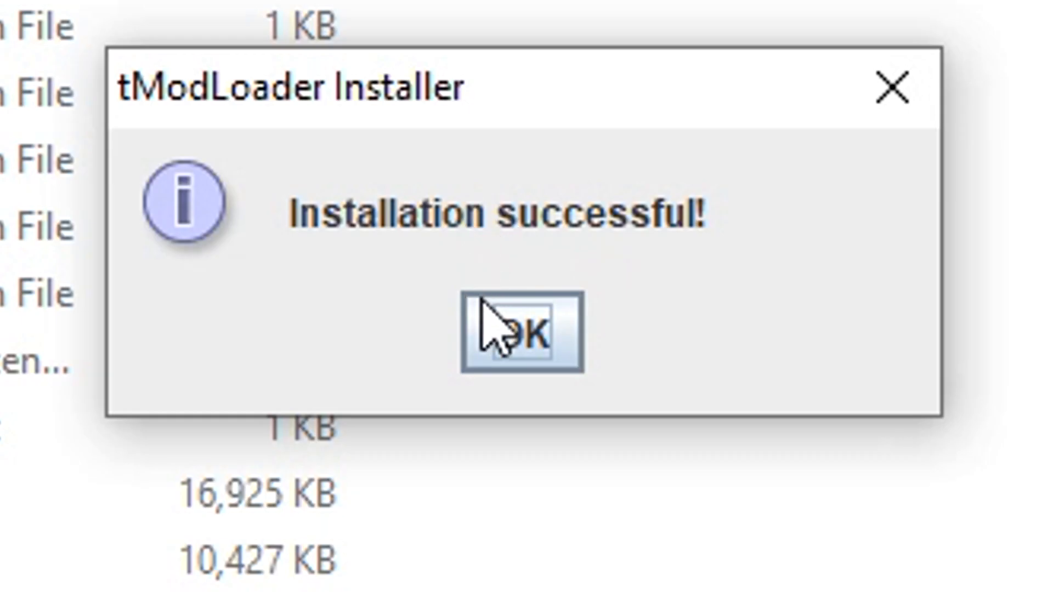
Step: Dismiss the tModLoader installer's 'Installation successful!' message
click(517, 336)
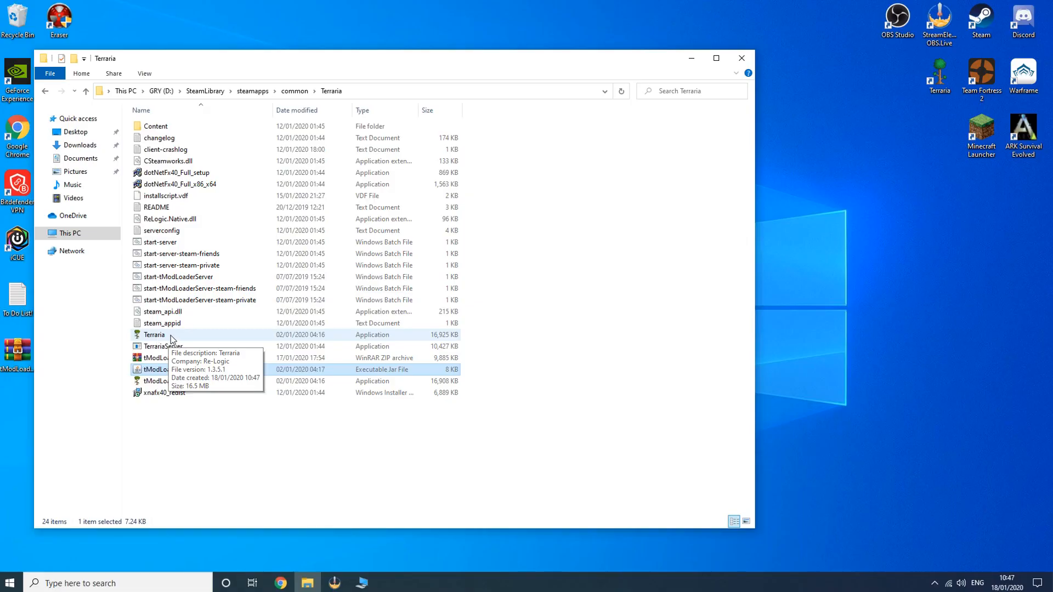
Step: Launch Terraria to reach the tModLoader v0.11.6.2 menu with Mods and Mod Browser
click(154, 335)
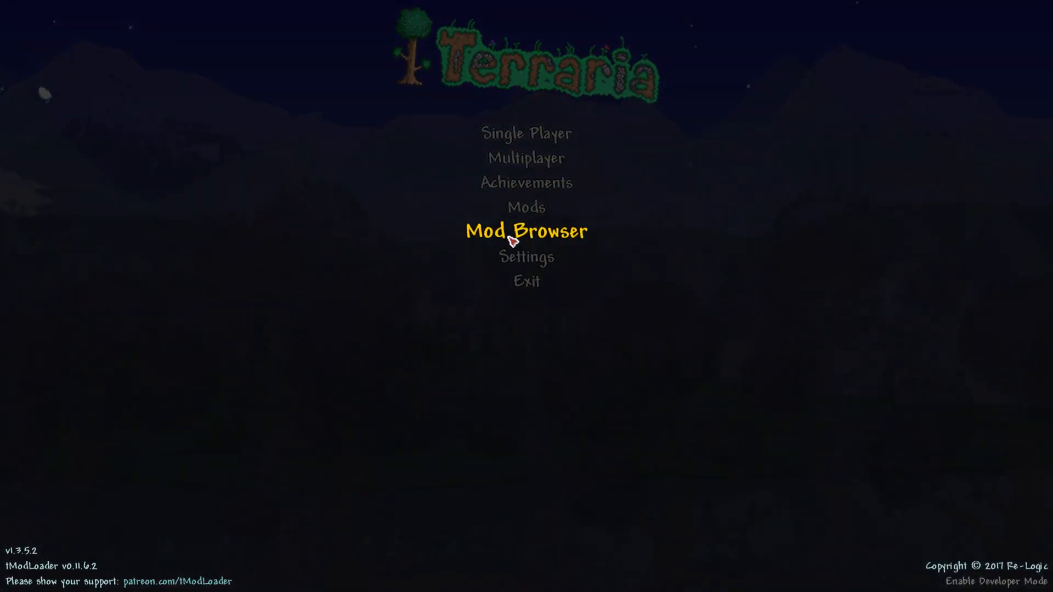
click(525, 231)
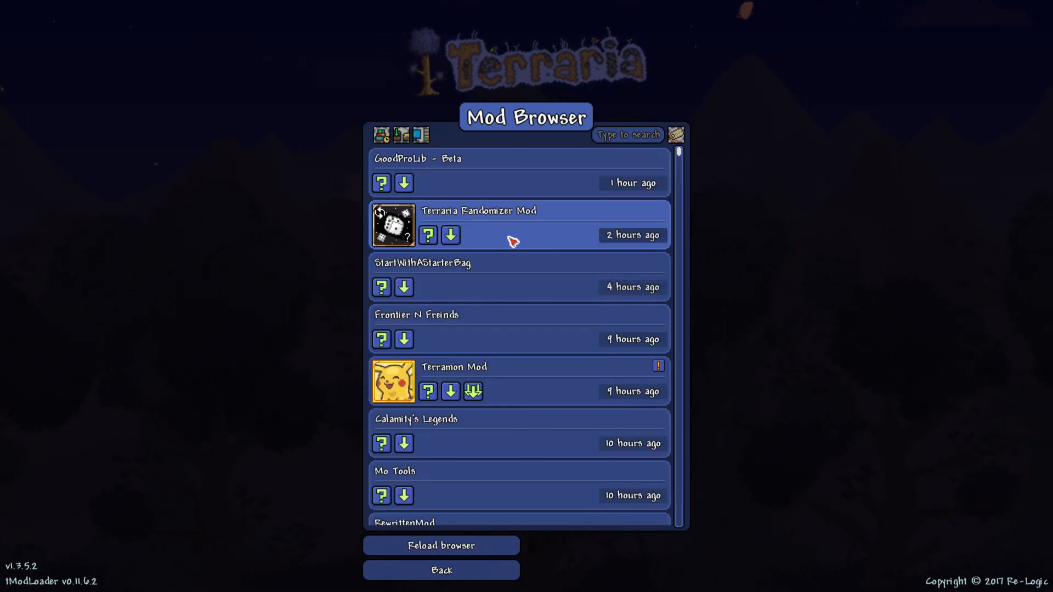
scroll(down, 3)
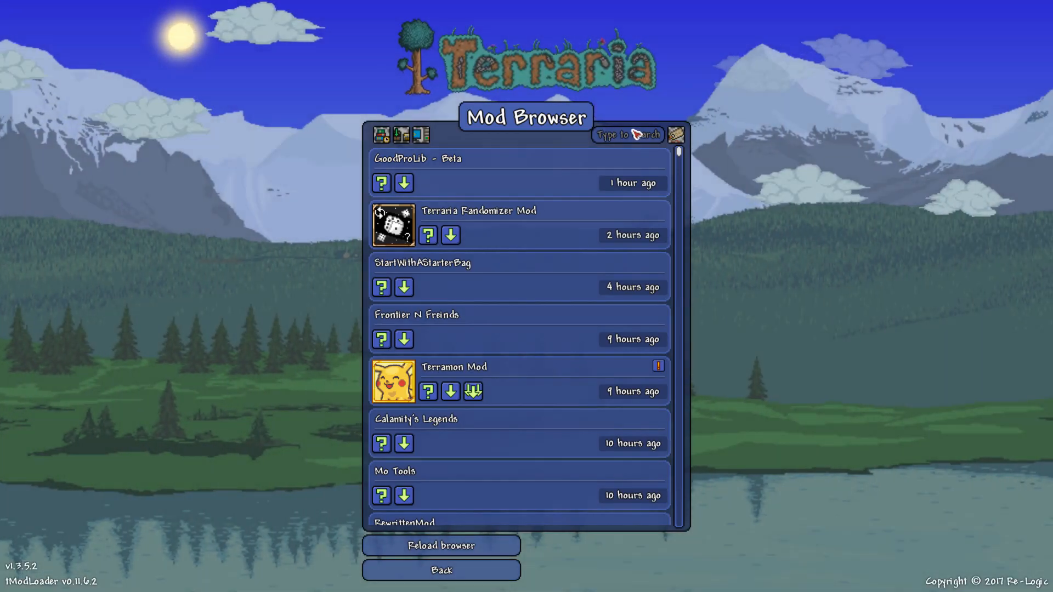
text(dl)
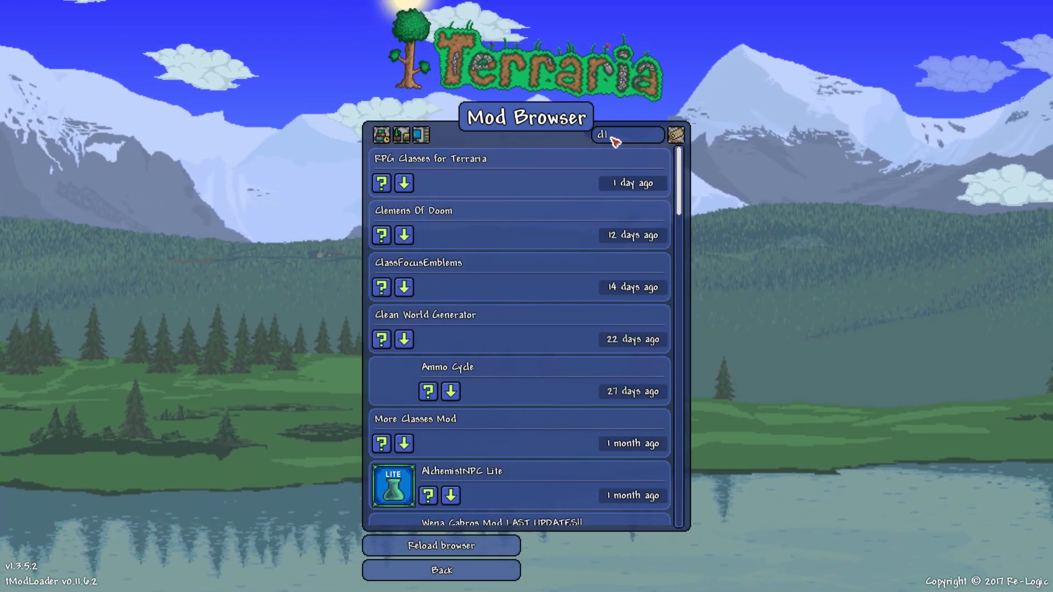
text(calamity)
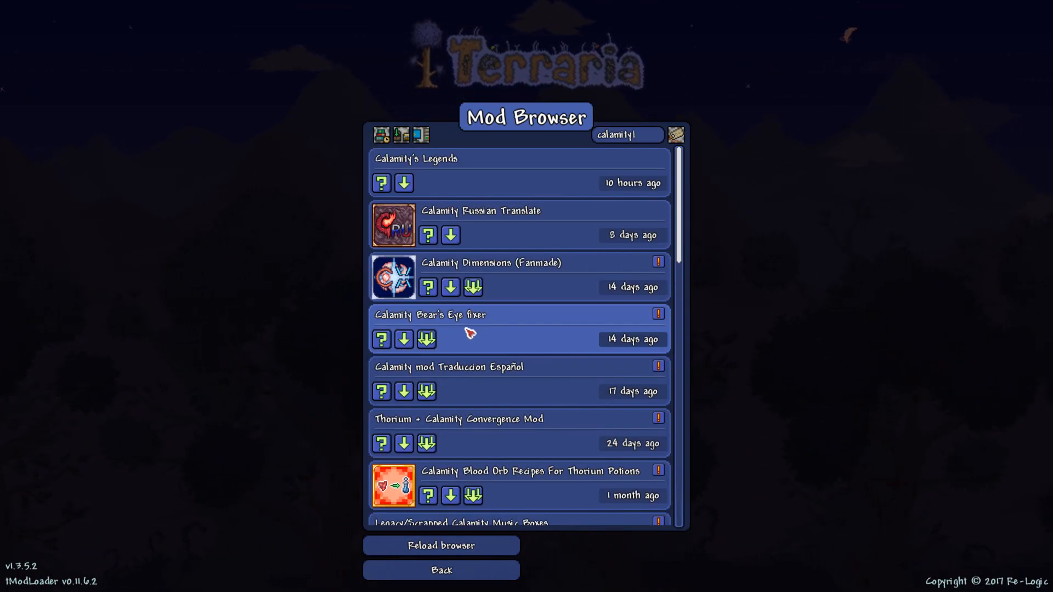
scroll(down, 3)
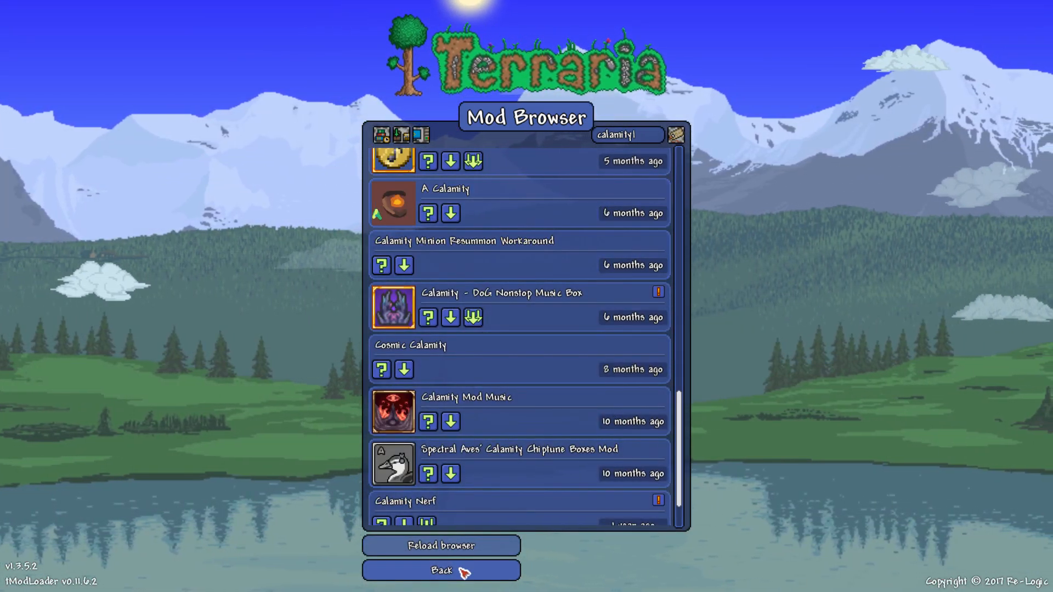
click(441, 571)
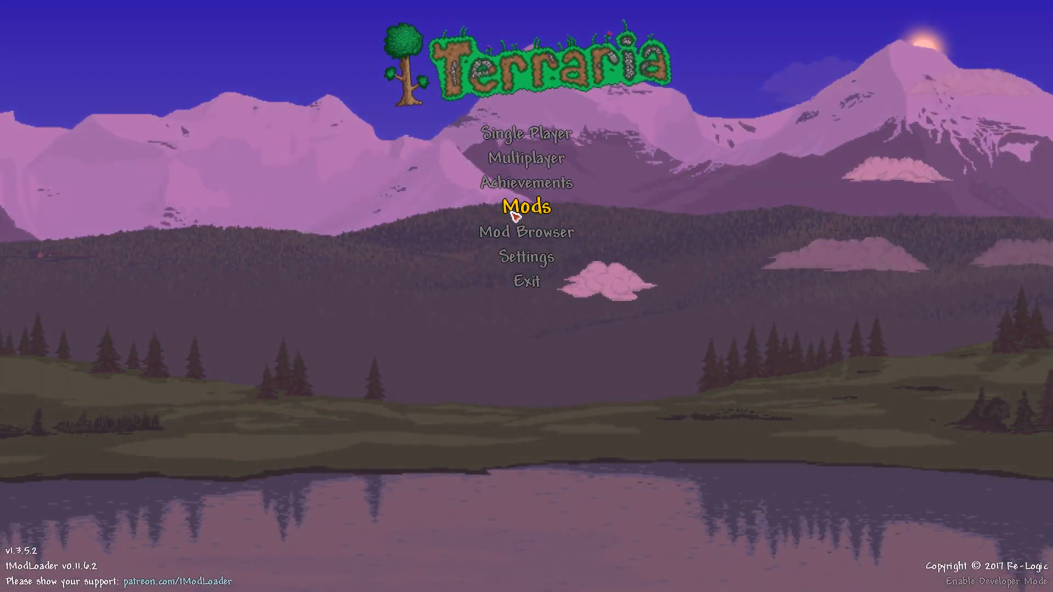
click(526, 207)
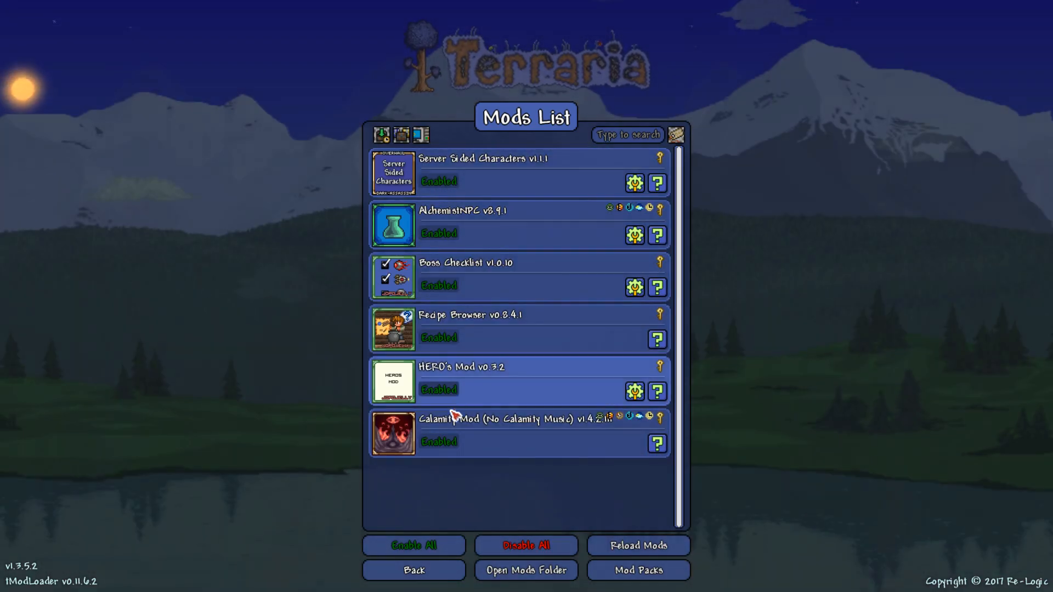
click(414, 571)
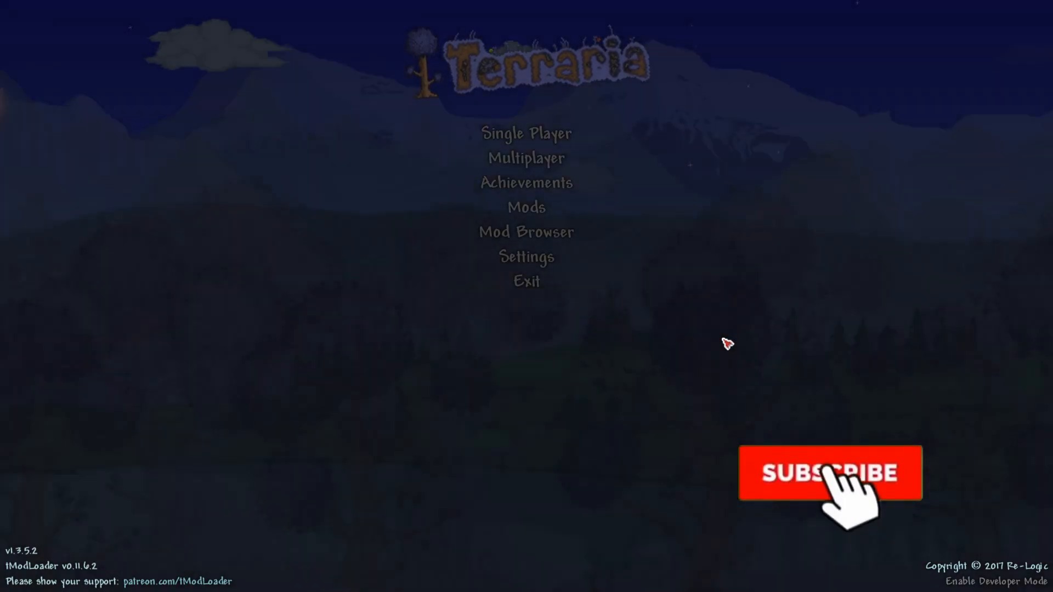
click(829, 473)
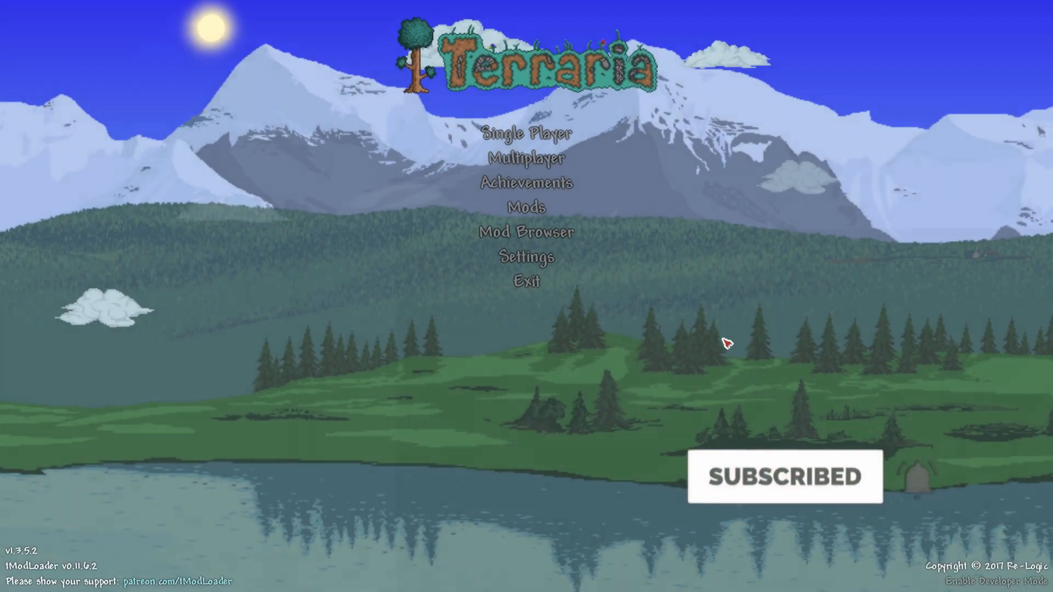